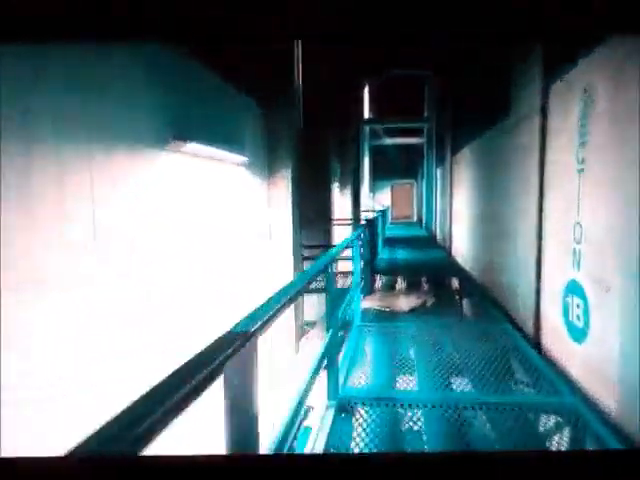
mouse_move(320, 240)
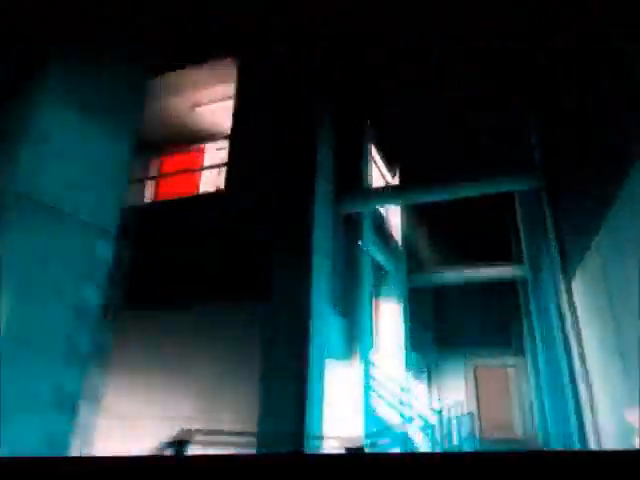